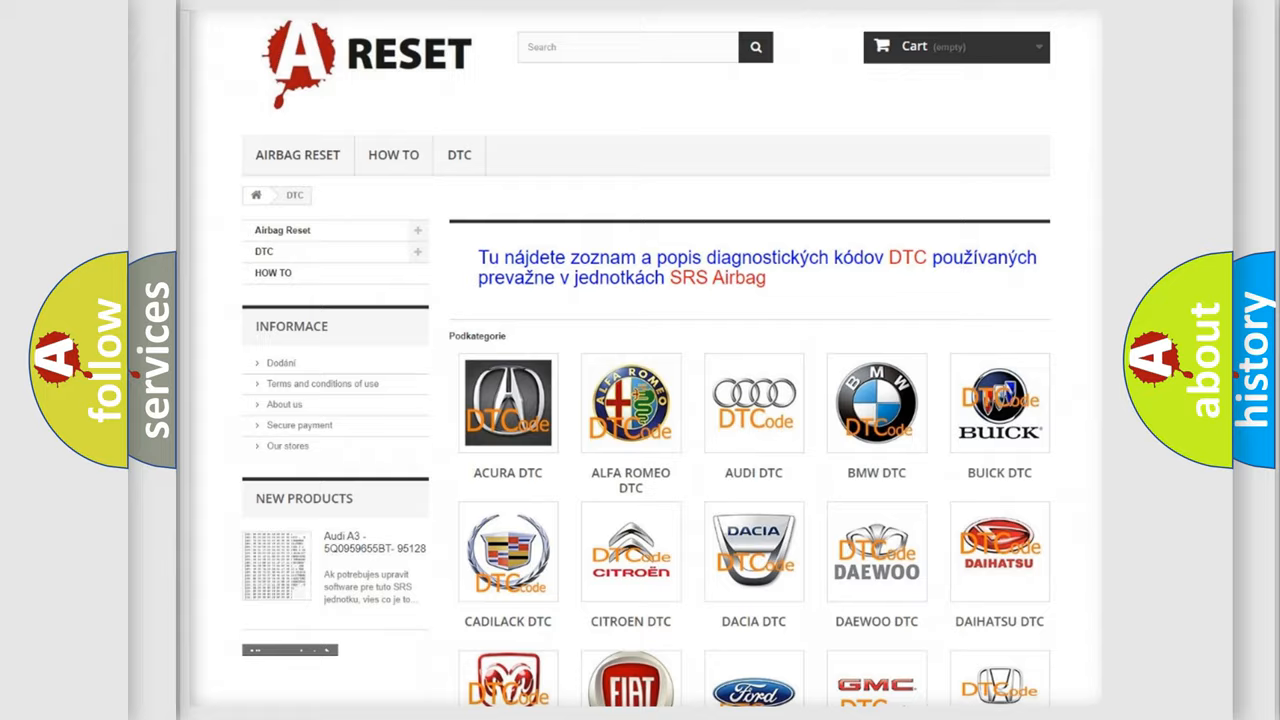
# Advance the GMC B1000F3 slide from the Description text to the Cause: internal module malfunction.
pyautogui.scroll(-3)
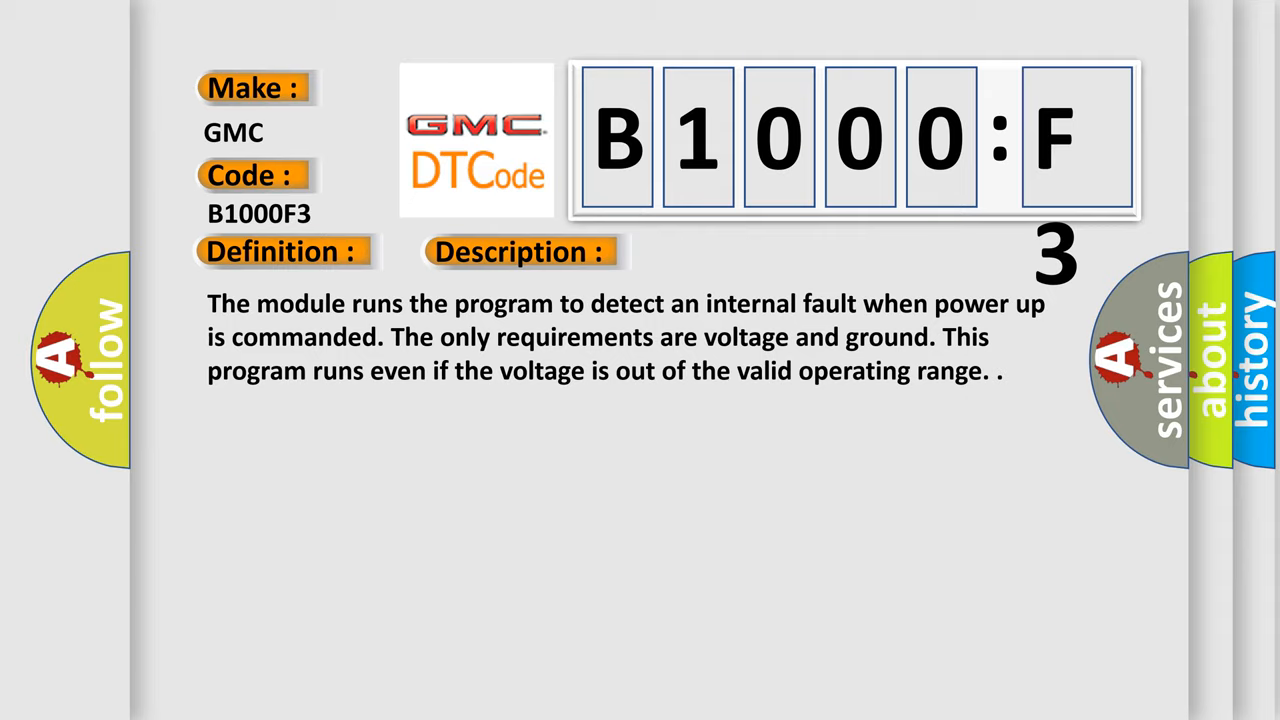
pyautogui.click(733, 251)
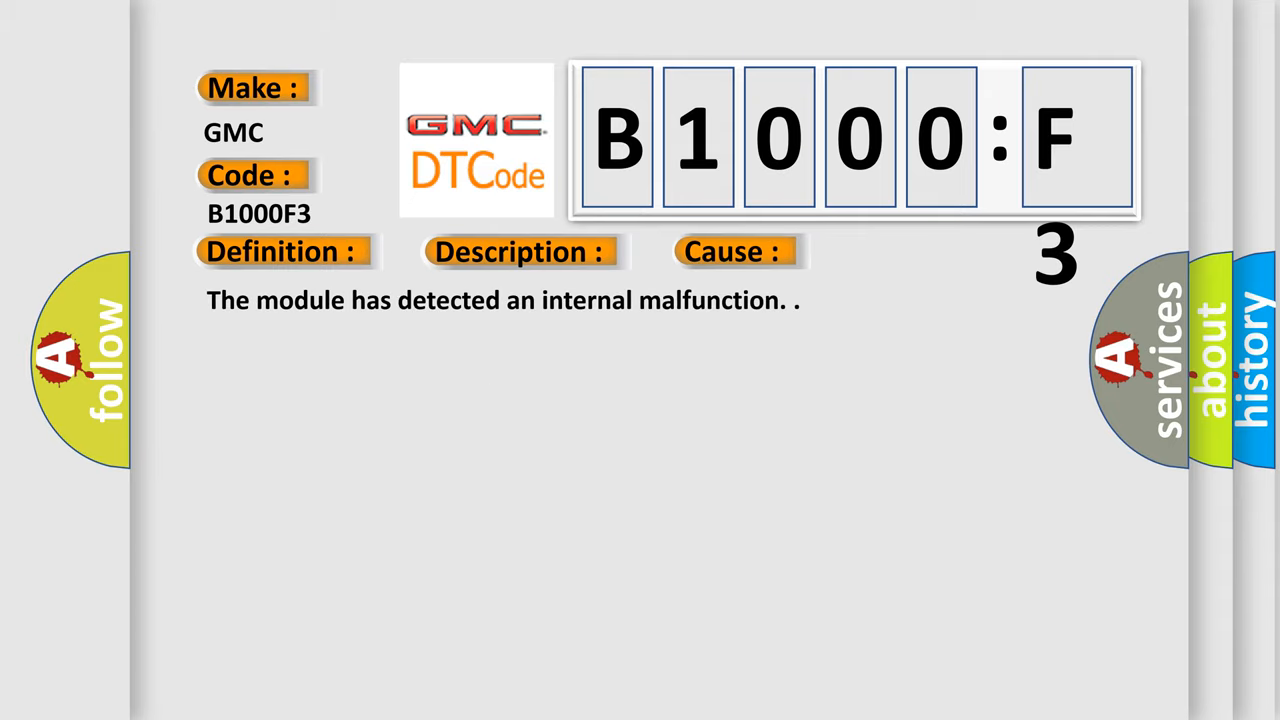